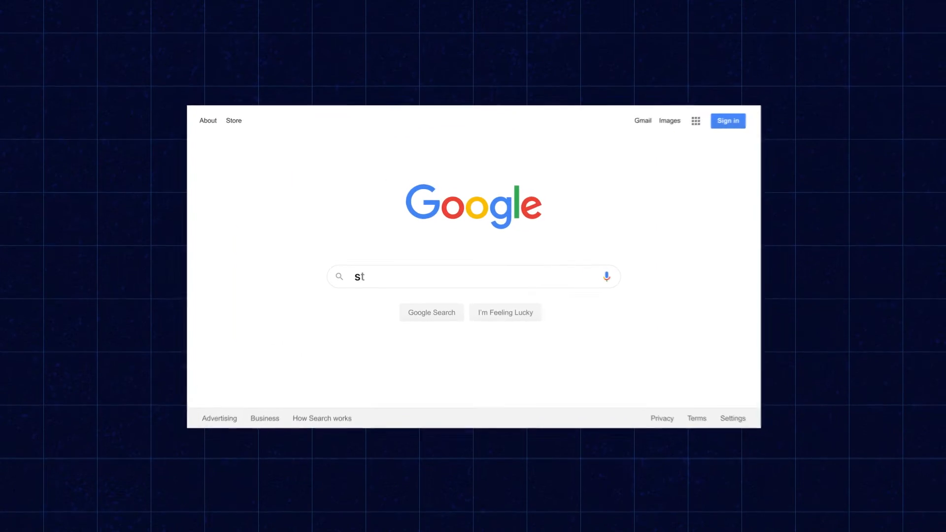
- Run the Google search and scroll the Webkul blog to the App Credentials and Workspace steps
key("Enter")
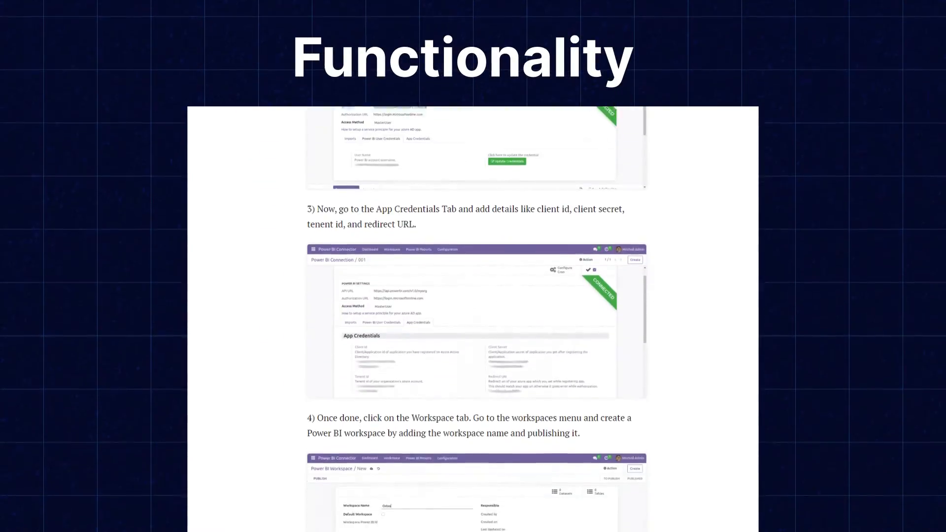
scroll("down", 3)
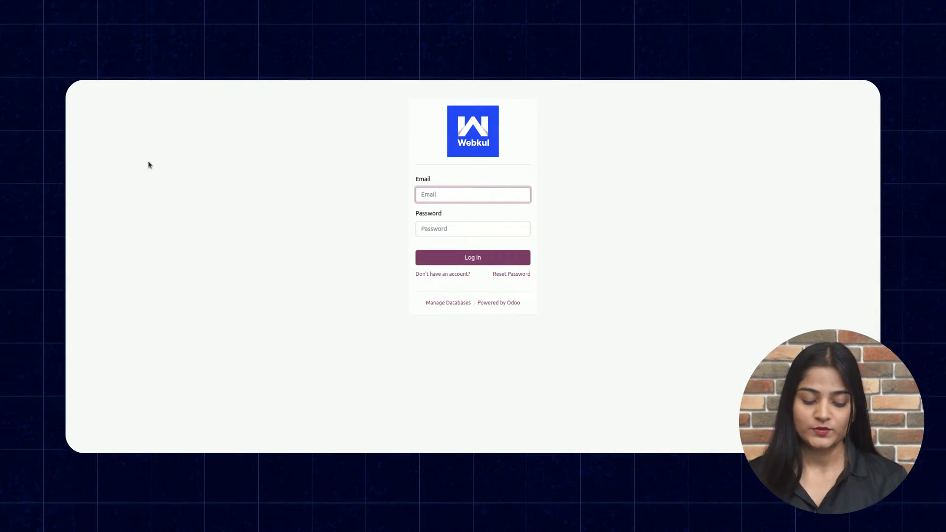
- Log into Odoo, launch the Power BI Connector app and show Configuration > Connection records
type("admin")
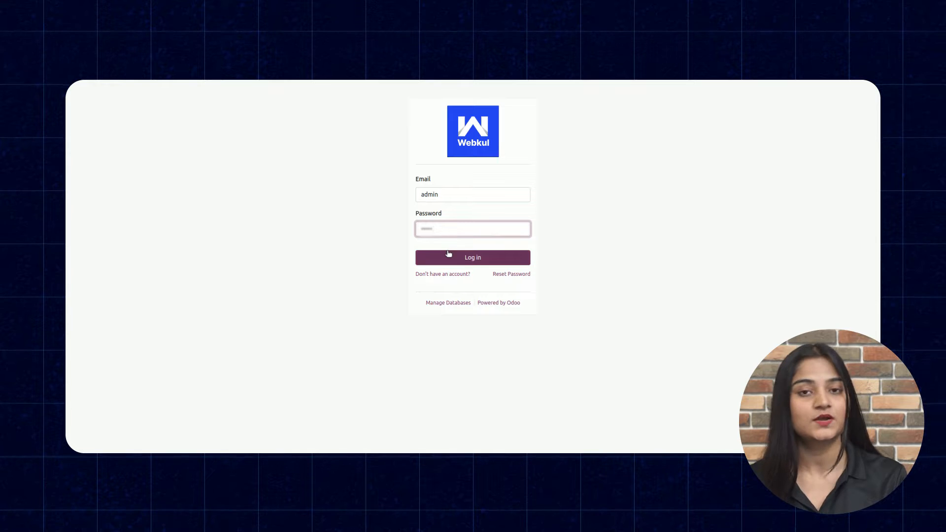
left_click(472, 258)
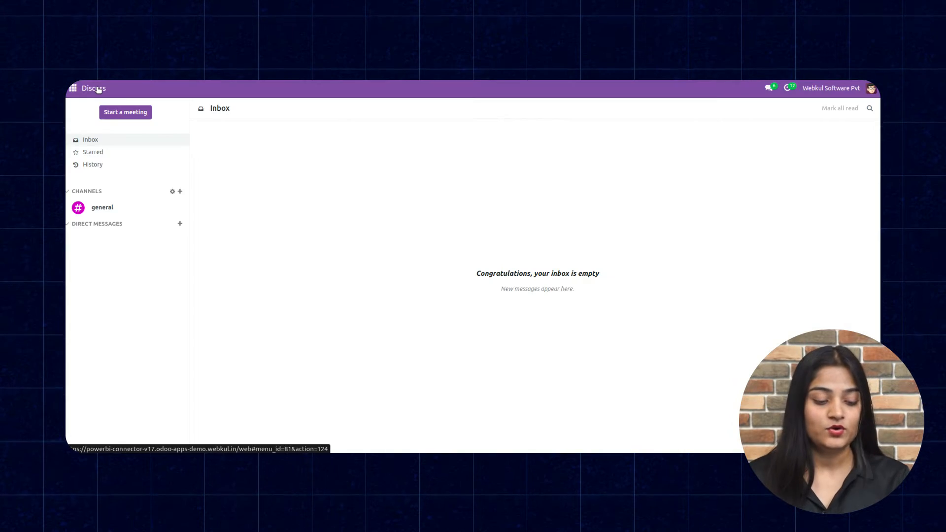
left_click(71, 87)
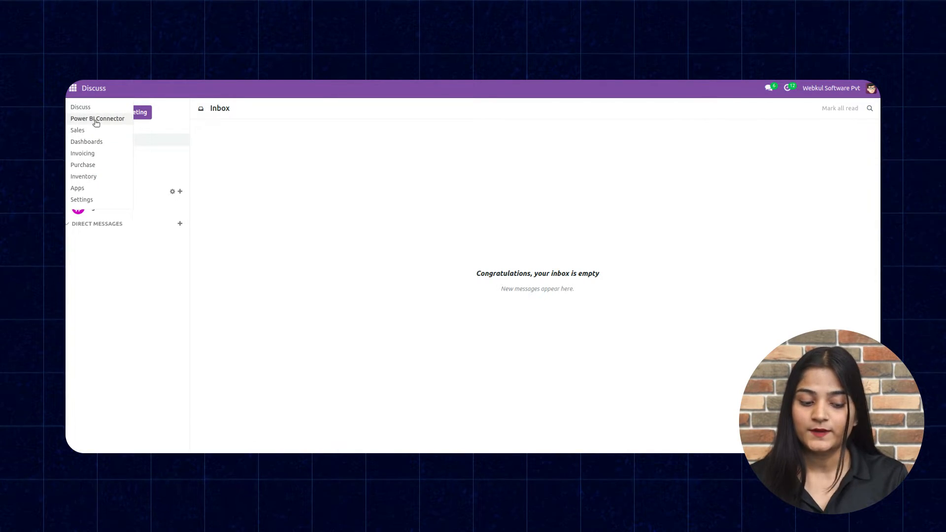
left_click(98, 119)
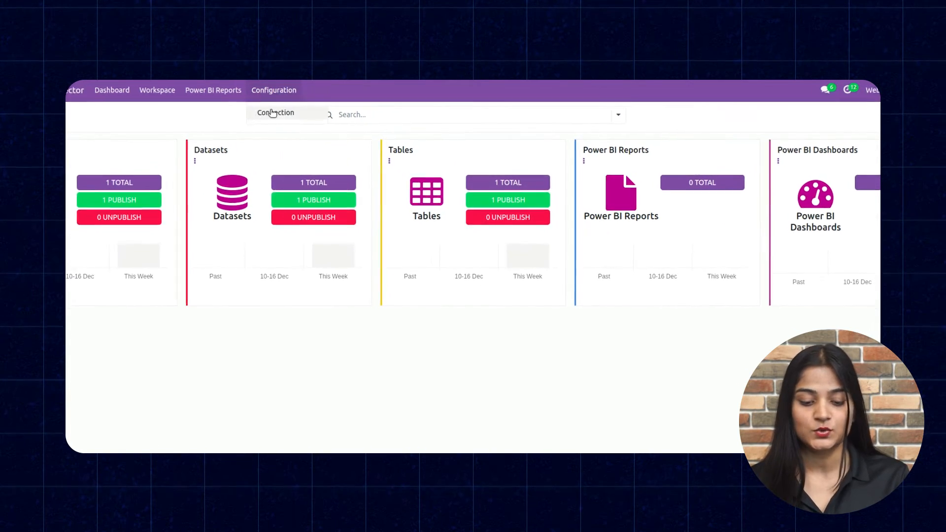
left_click(275, 112)
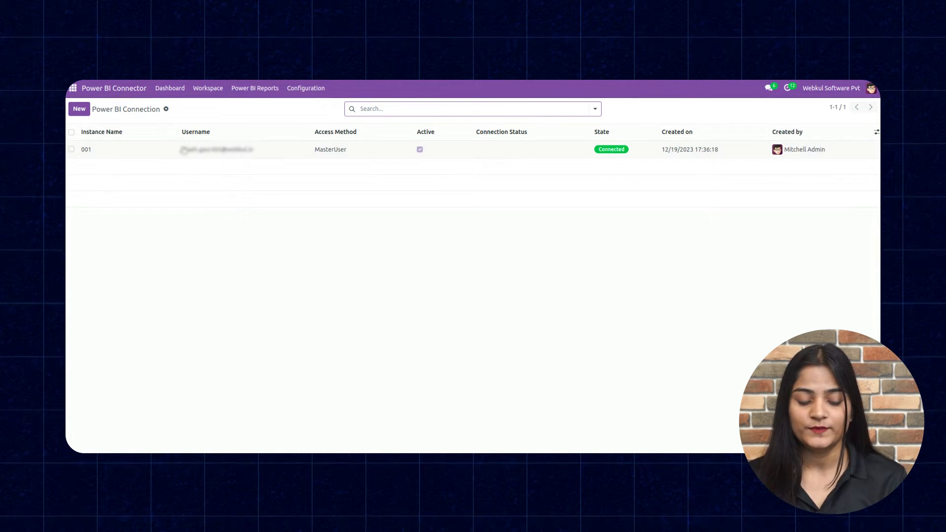
- Review connection 001's Power BI User Credentials and App Credentials
left_click(87, 149)
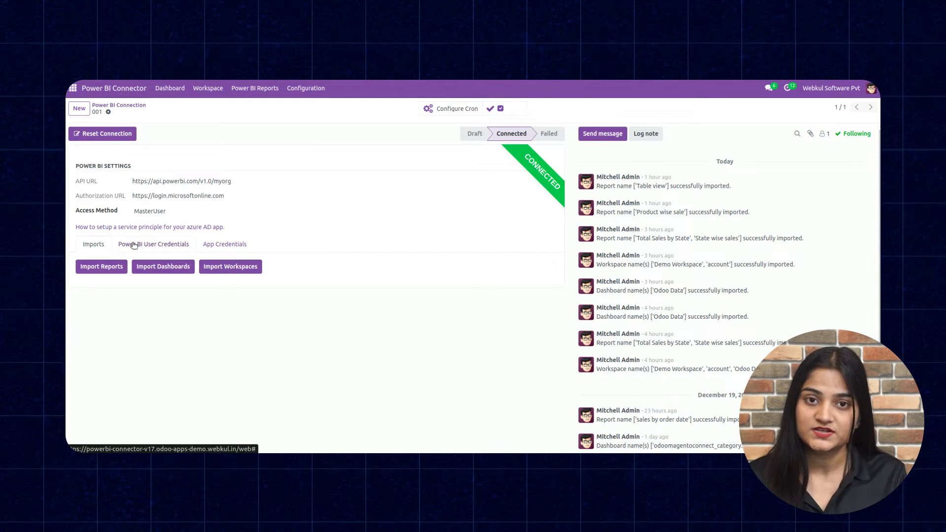
left_click(153, 243)
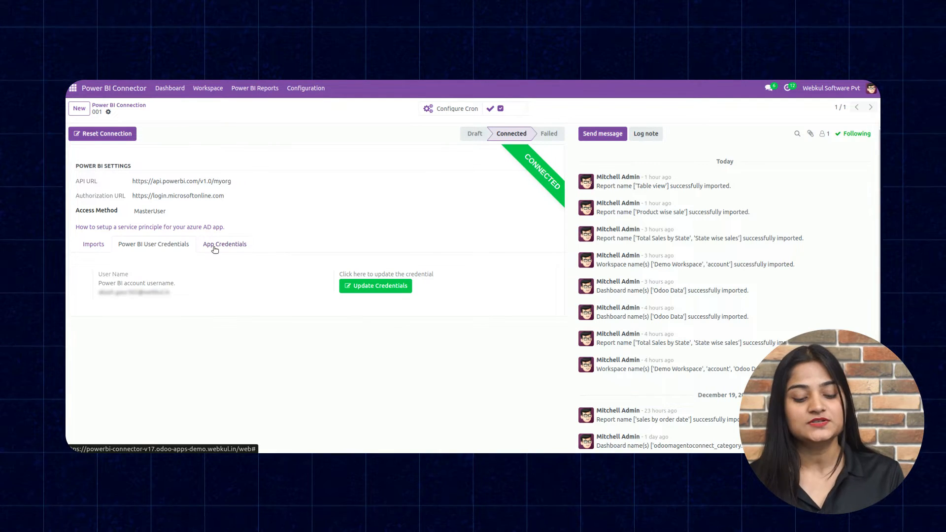
left_click(225, 244)
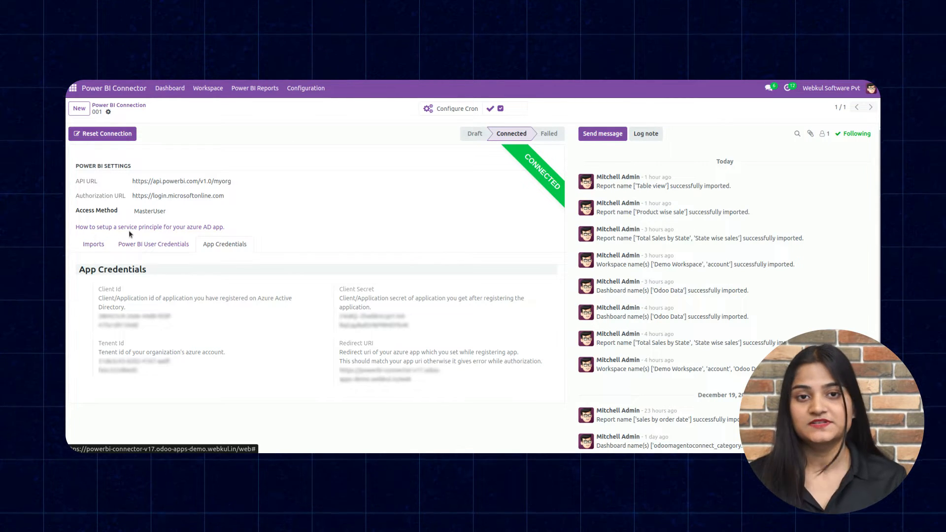
mouse_move(171, 239)
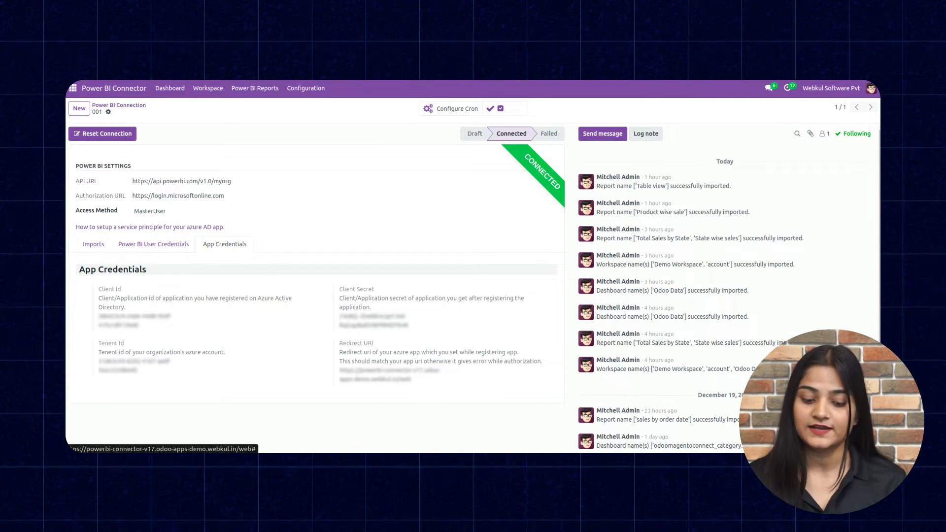
mouse_move(321, 378)
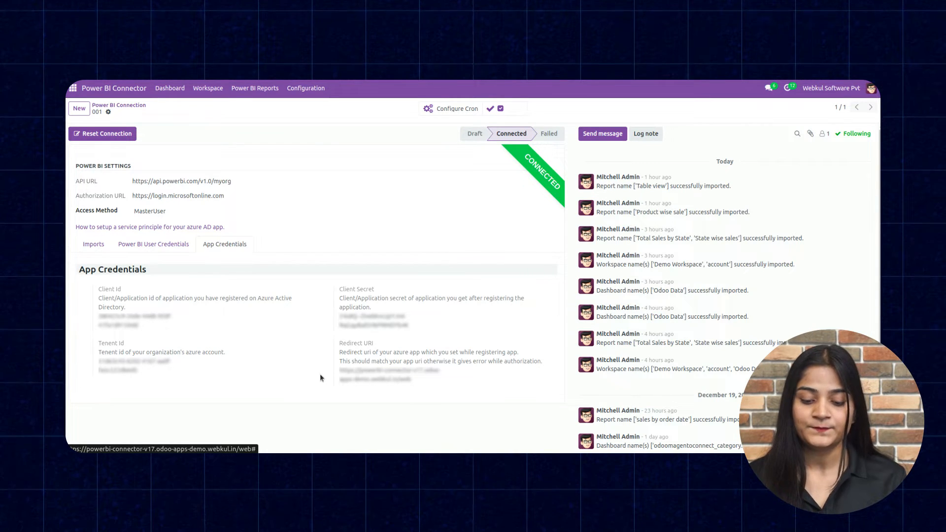
mouse_move(445, 200)
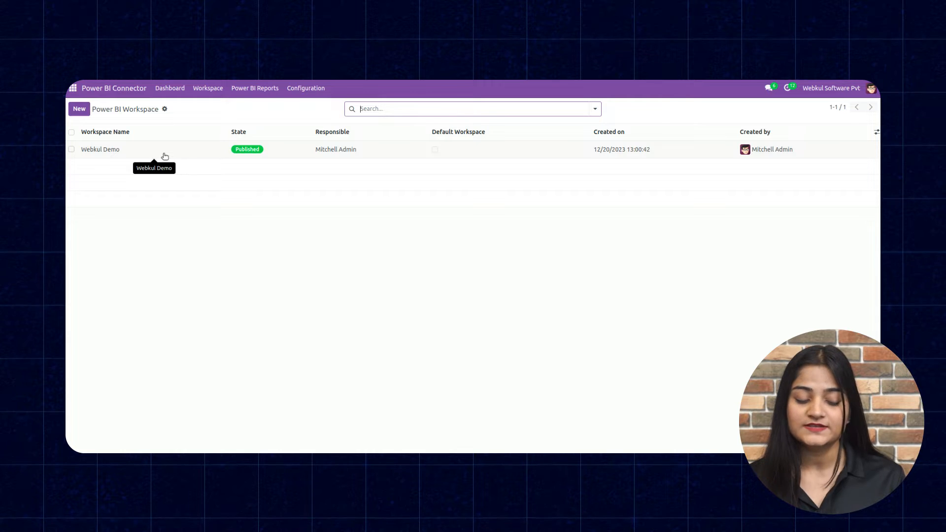
- Show the Webkul Demo workspace's datasets, listing Sales Data
left_click(100, 148)
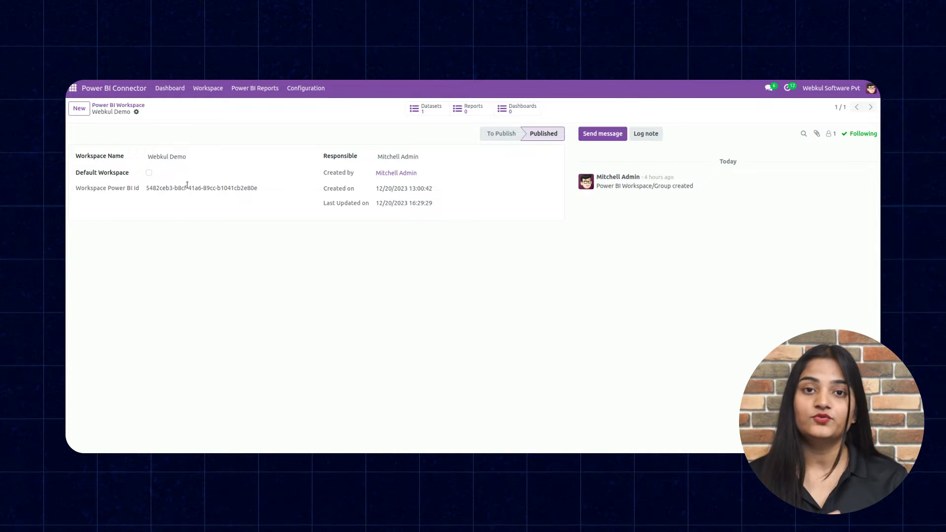
mouse_move(439, 167)
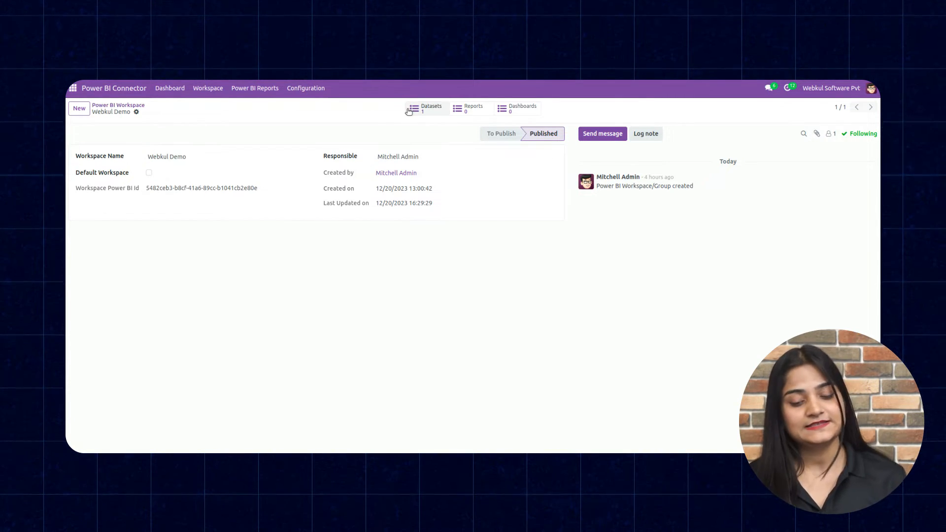
left_click(427, 109)
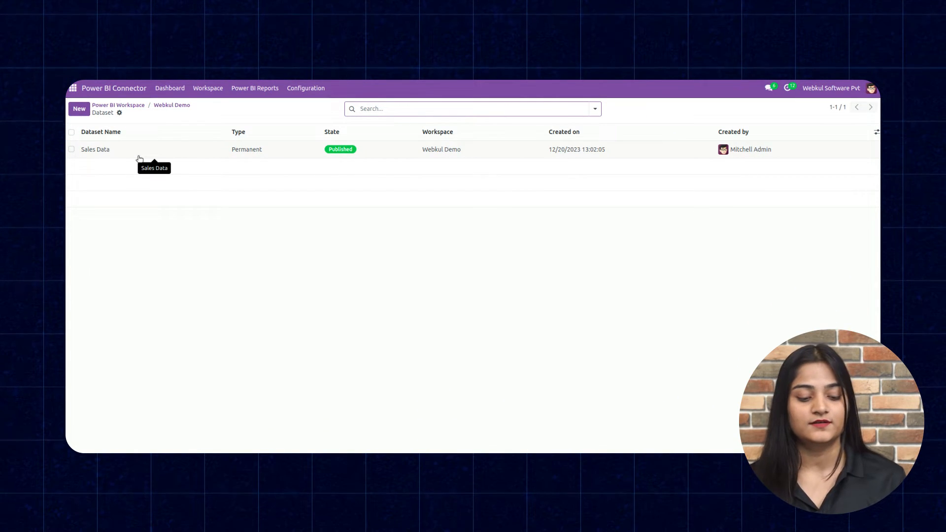
- Show the Sales Data dataset record with its Sales Order table
left_click(94, 148)
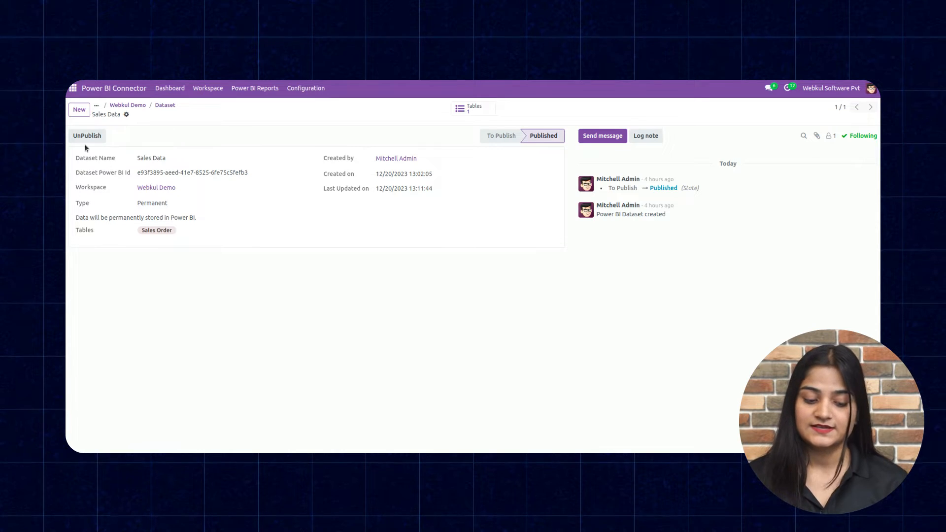
mouse_move(74, 191)
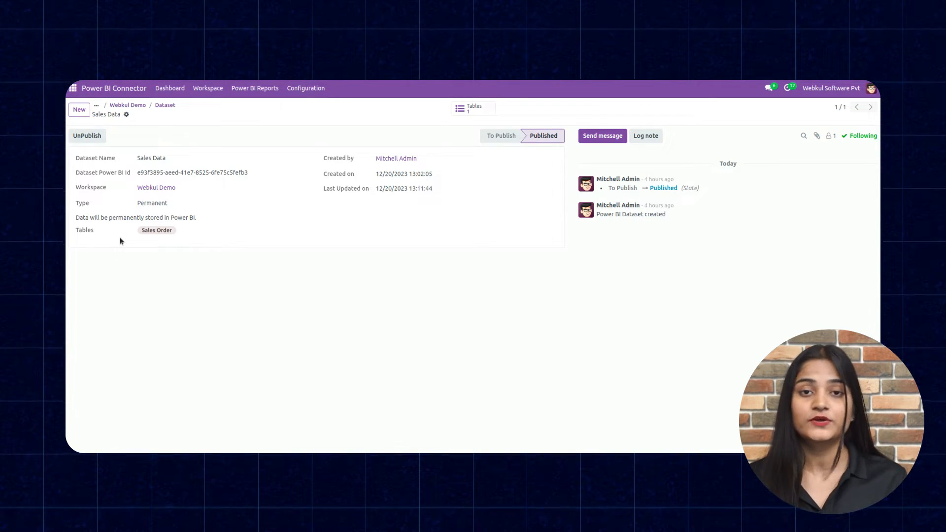
mouse_move(163, 256)
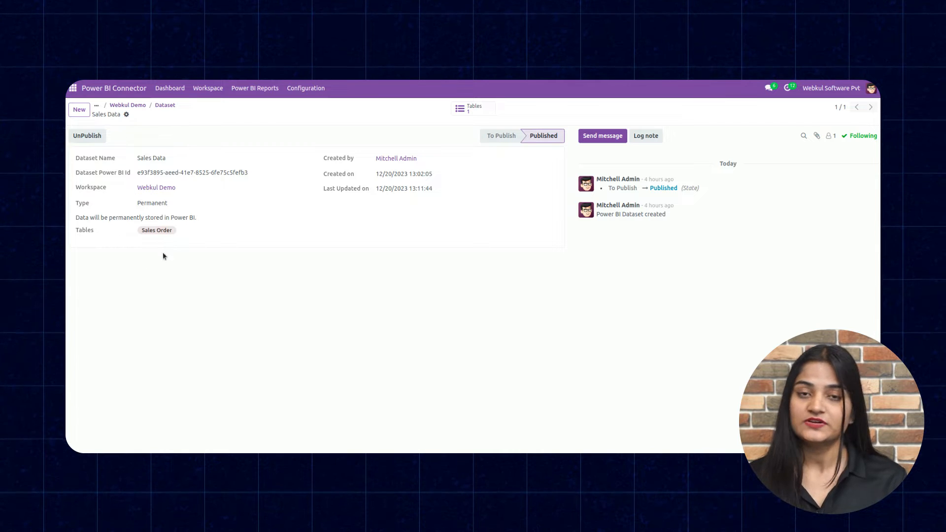
mouse_move(327, 149)
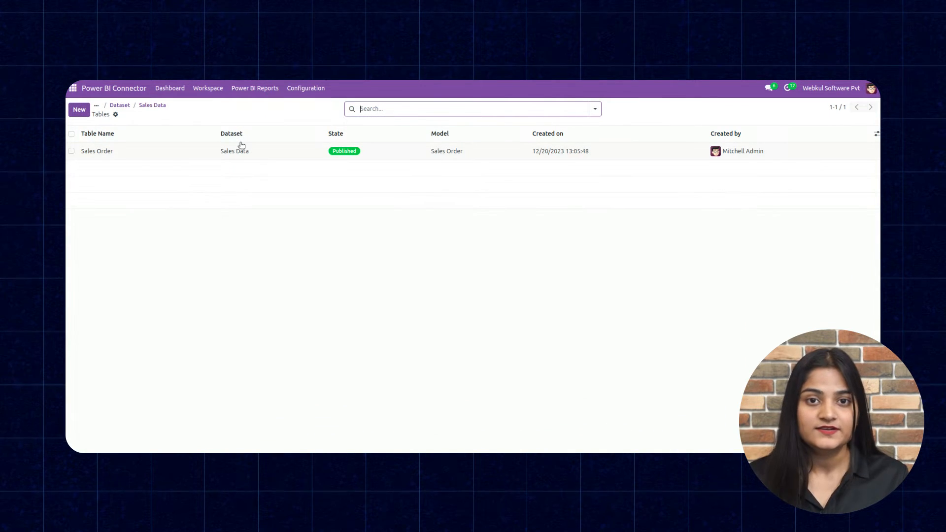
mouse_move(235, 151)
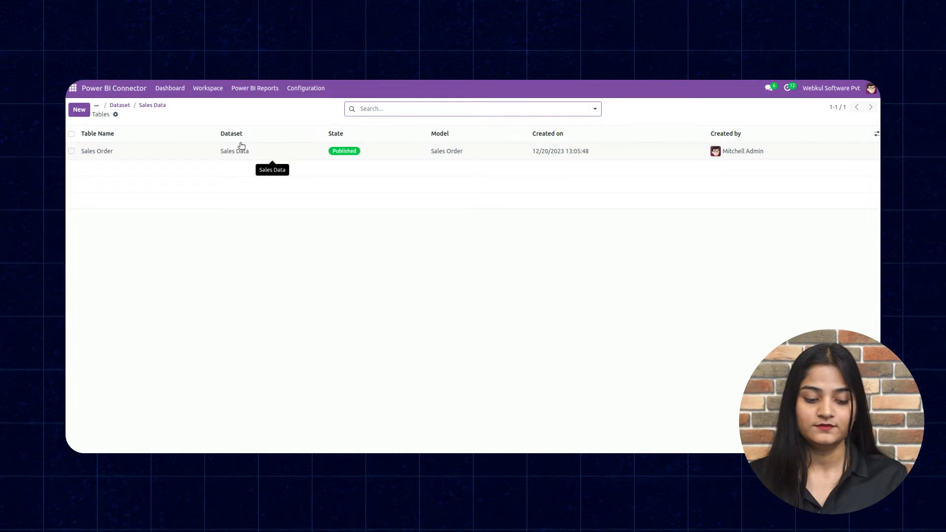
- Show the Sales Order table record with its model and five configured columns
left_click(97, 151)
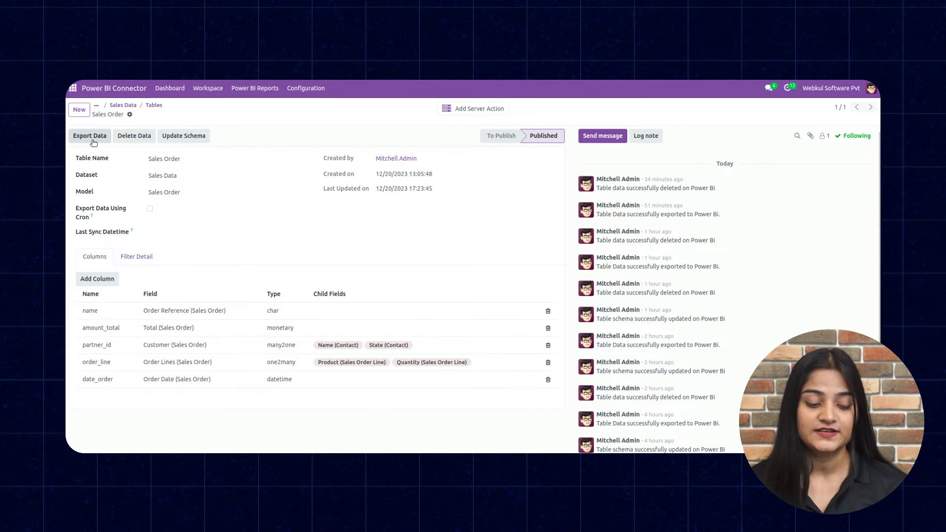
- Export the Sales Order table data to Power BI and confirm the success message
left_click(90, 135)
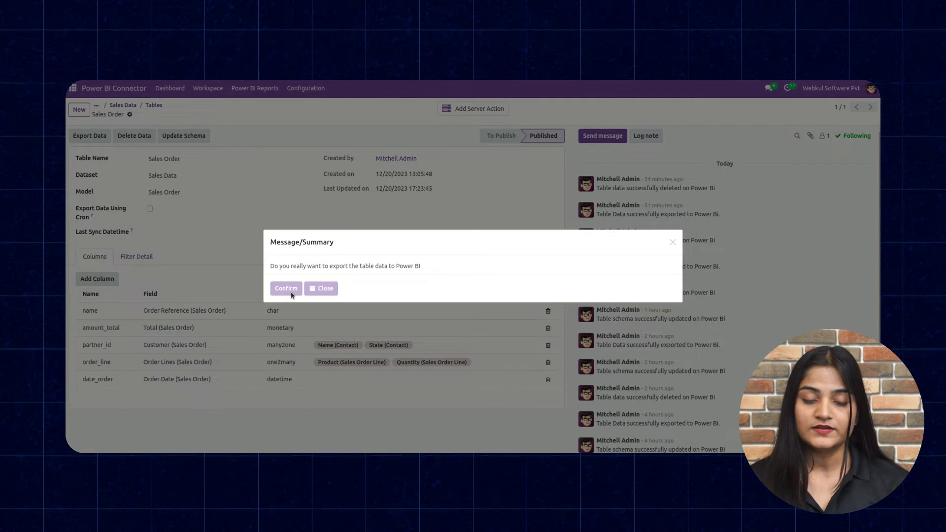
left_click(286, 288)
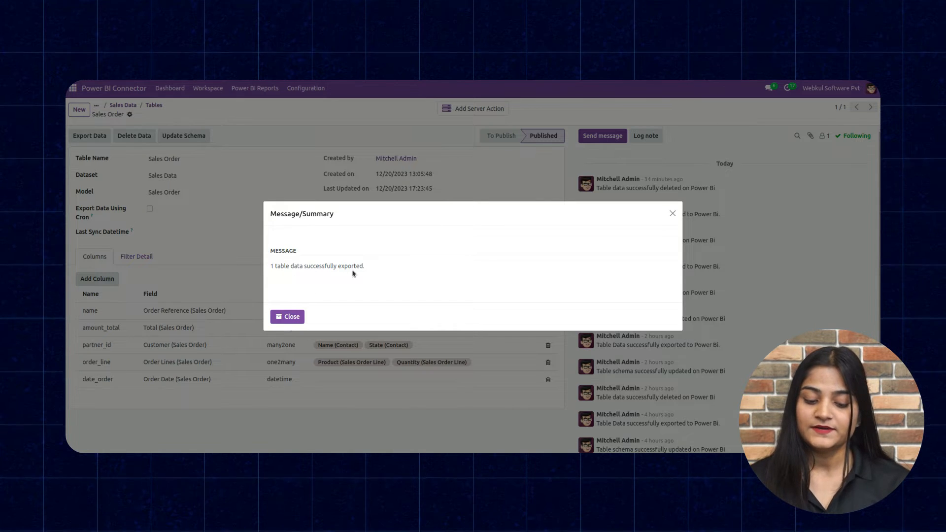
mouse_move(305, 301)
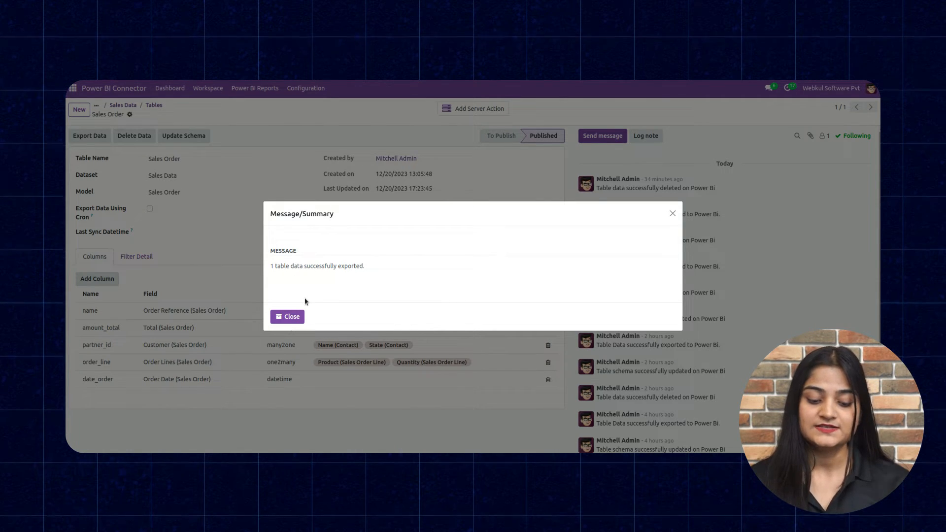
left_click(287, 316)
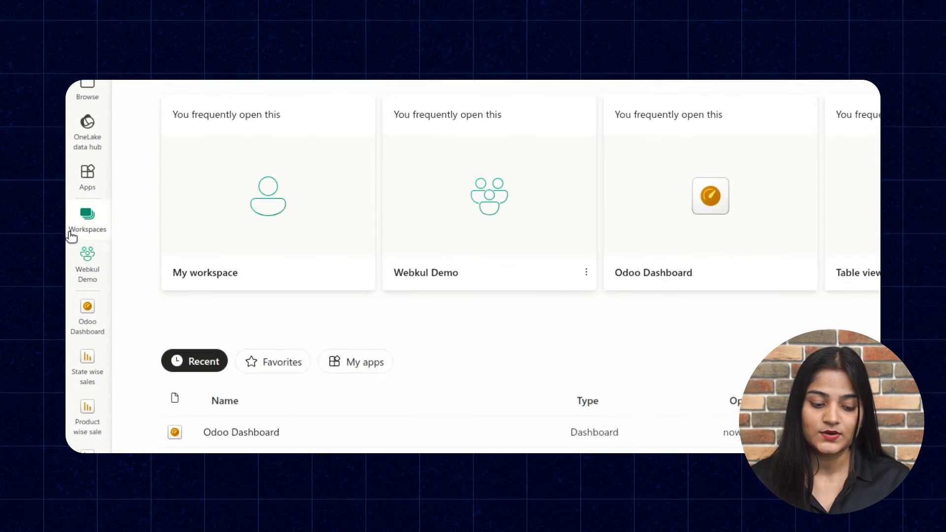
- Show the Table view report of sales order rows from the Webkul Demo workspace
left_click(87, 219)
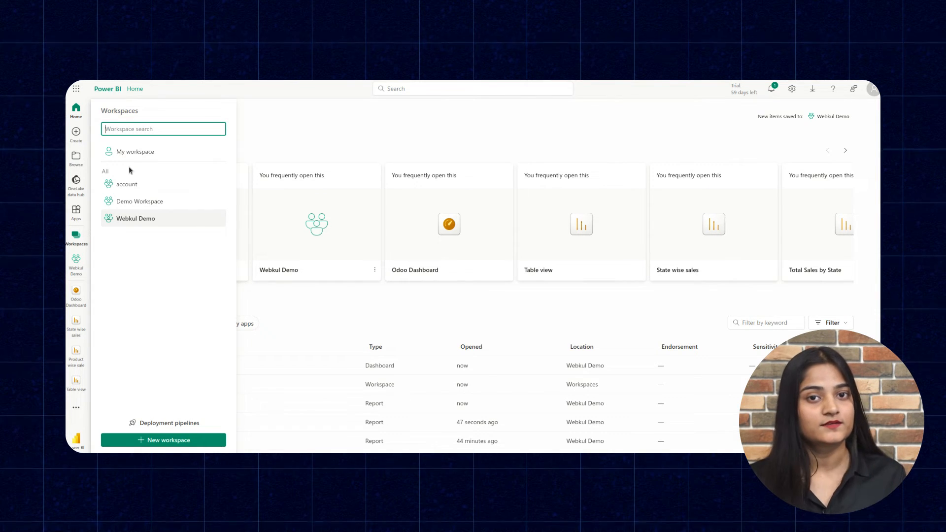
mouse_move(135, 226)
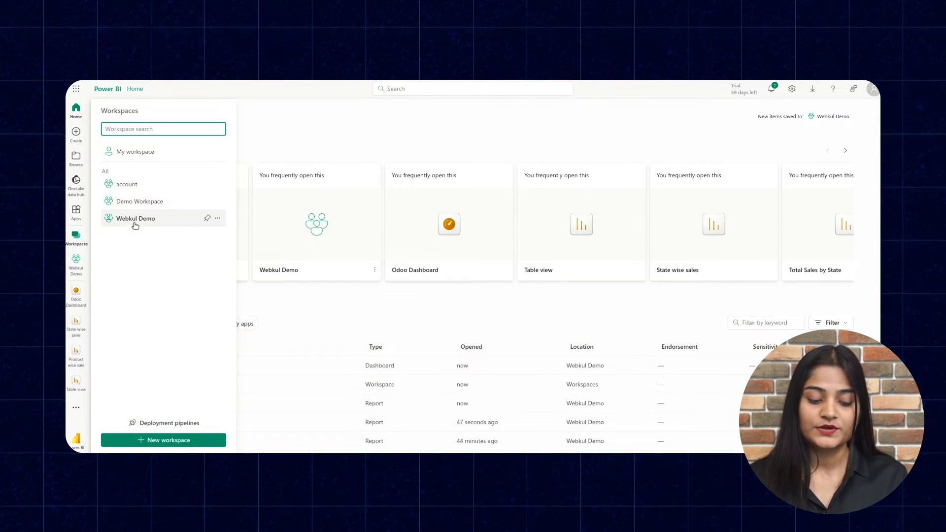
left_click(135, 219)
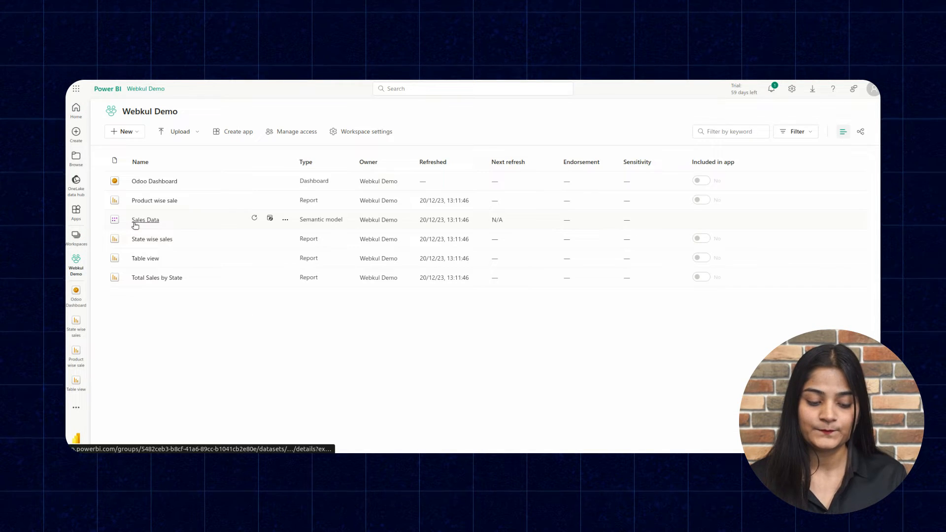
mouse_move(178, 254)
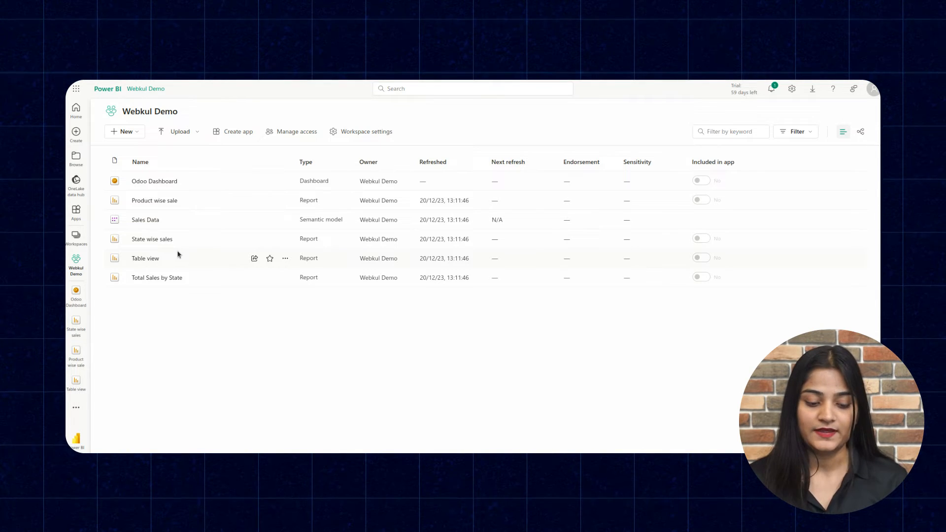
mouse_move(142, 268)
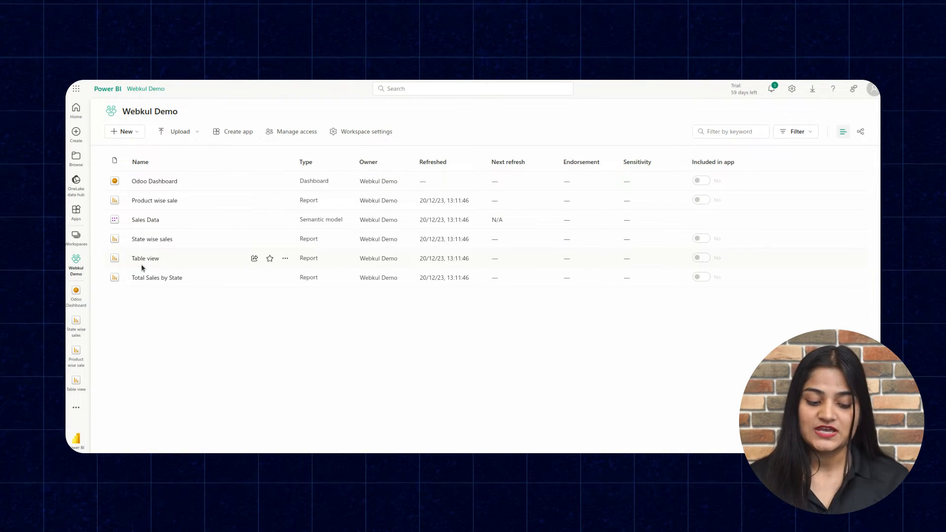
left_click(144, 258)
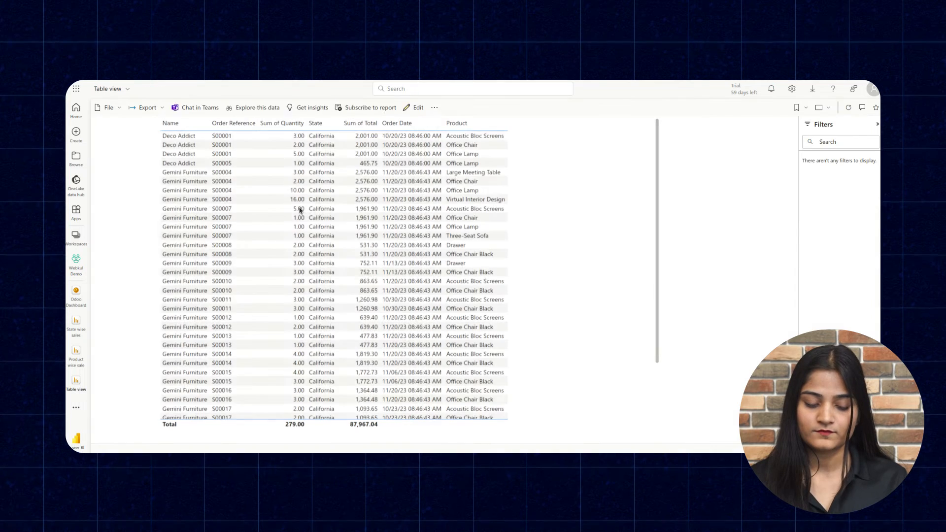
- View the State wise sales report's total sales by state, then go back to Webkul Demo's items
scroll("down", 3)
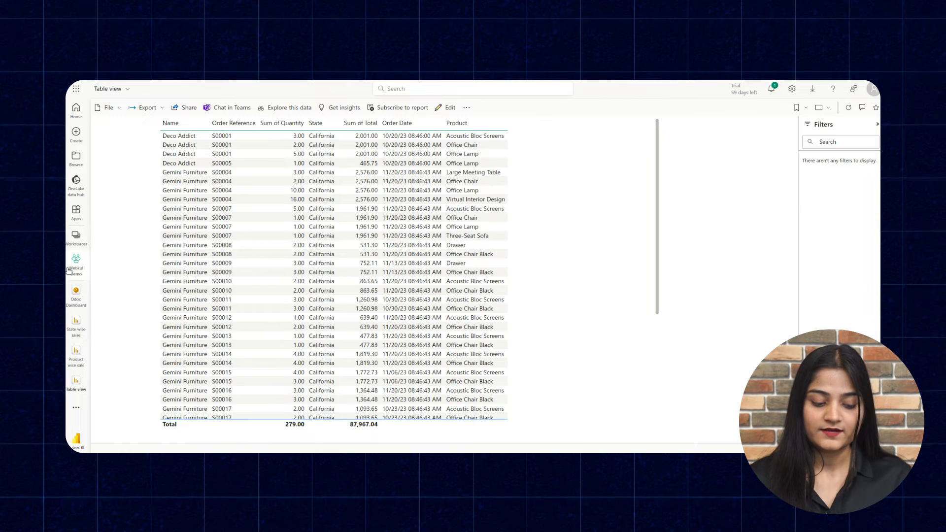
left_click(76, 235)
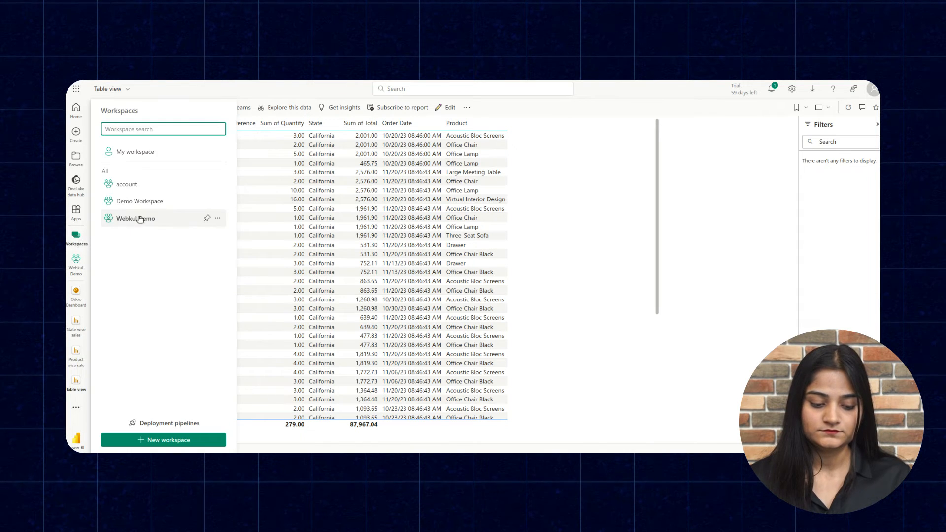
left_click(135, 219)
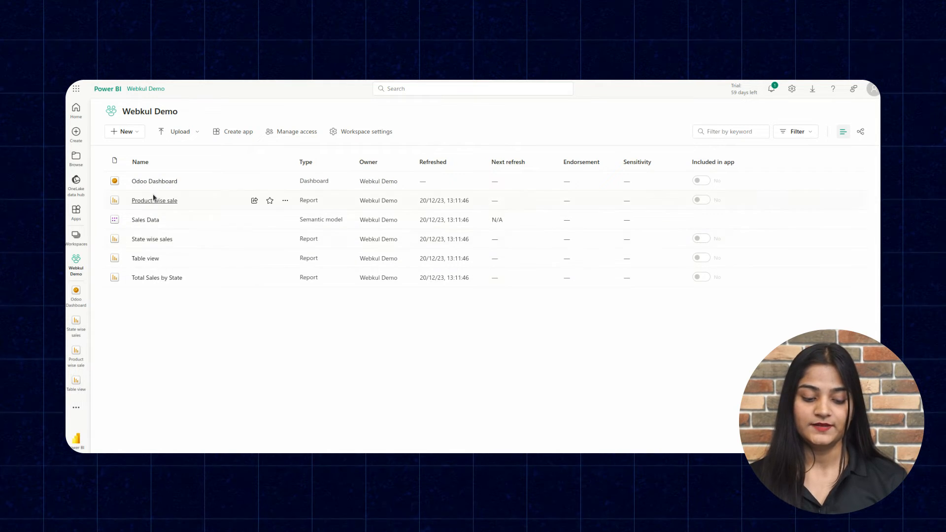
mouse_move(161, 264)
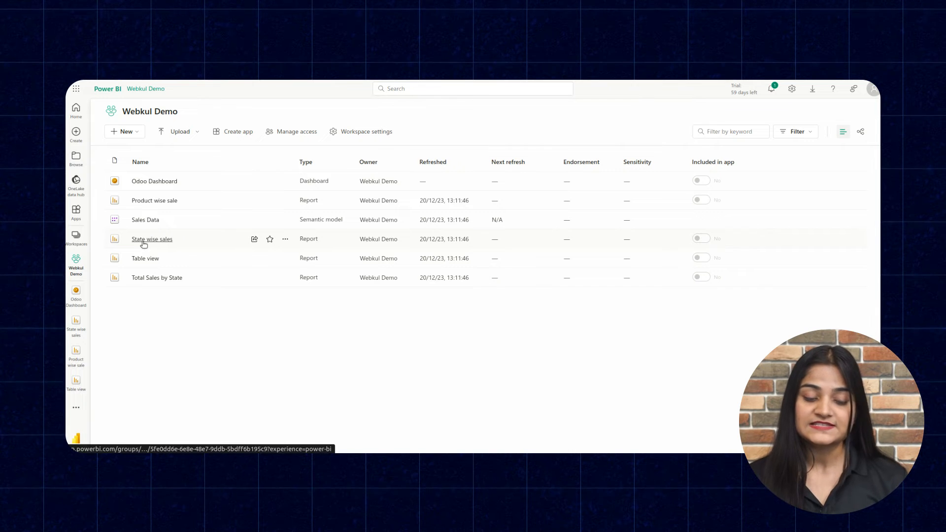
left_click(151, 238)
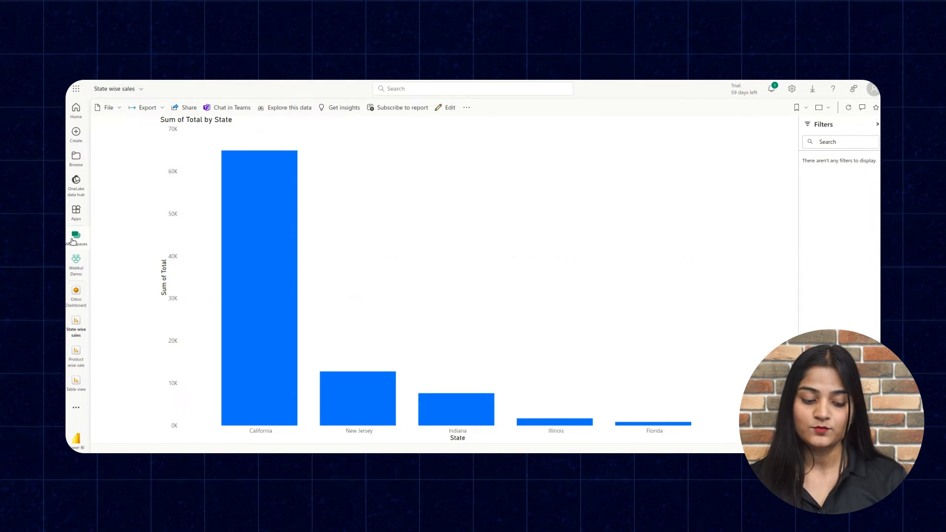
left_click(76, 237)
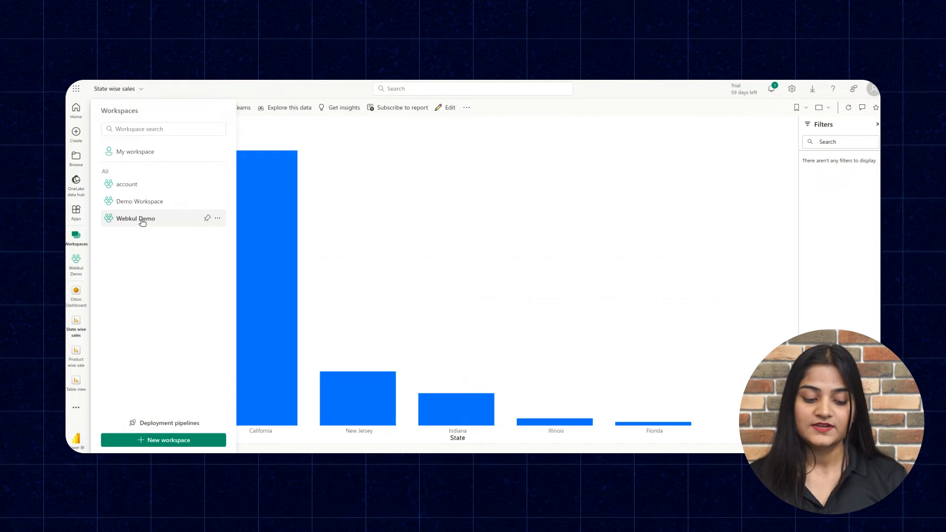
left_click(135, 219)
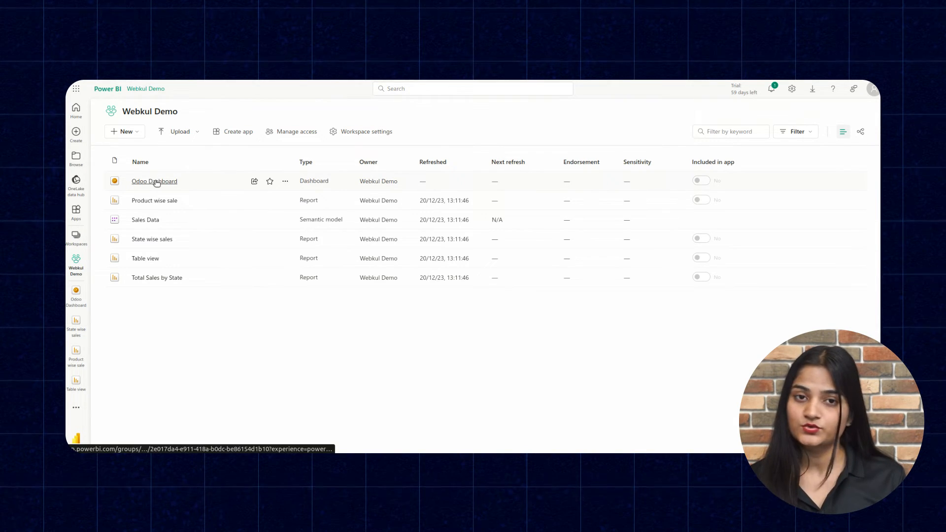
- Show the Odoo Dashboard from the Webkul Demo workspace list
left_click(154, 182)
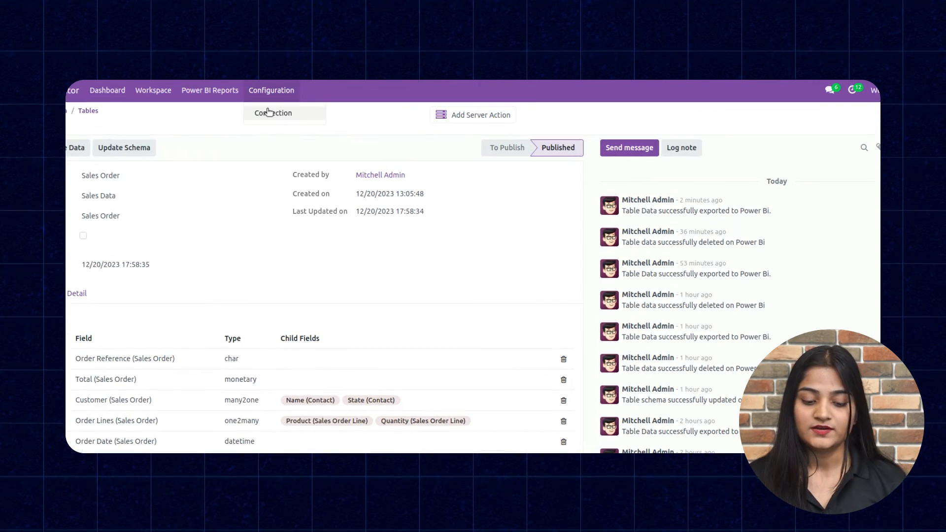
- From connection record 001, import the dashboards of the Webkul Demo workspace and dismiss the success message
left_click(273, 112)
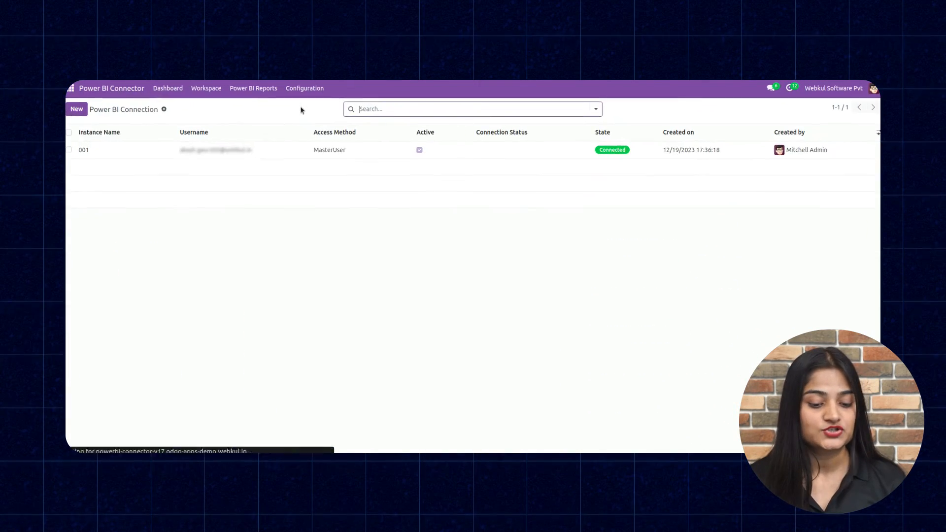
left_click(83, 150)
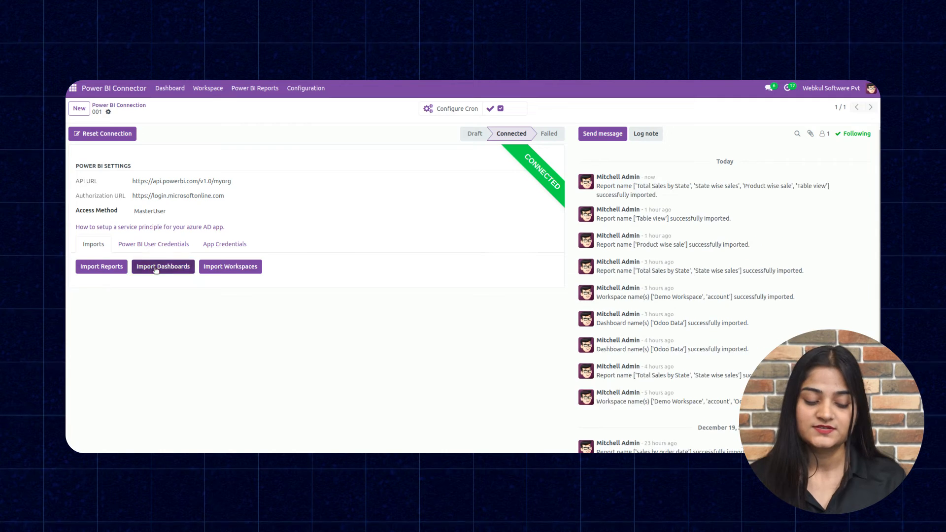
left_click(163, 266)
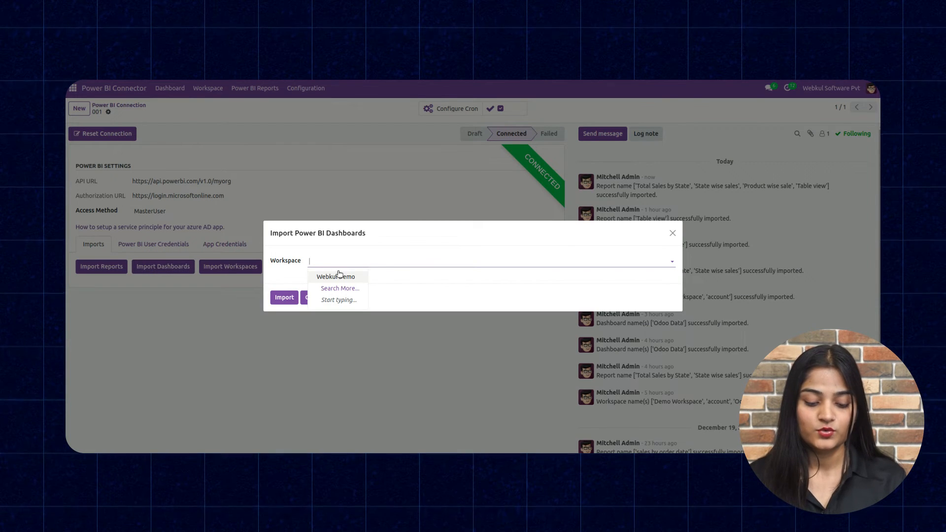
left_click(335, 276)
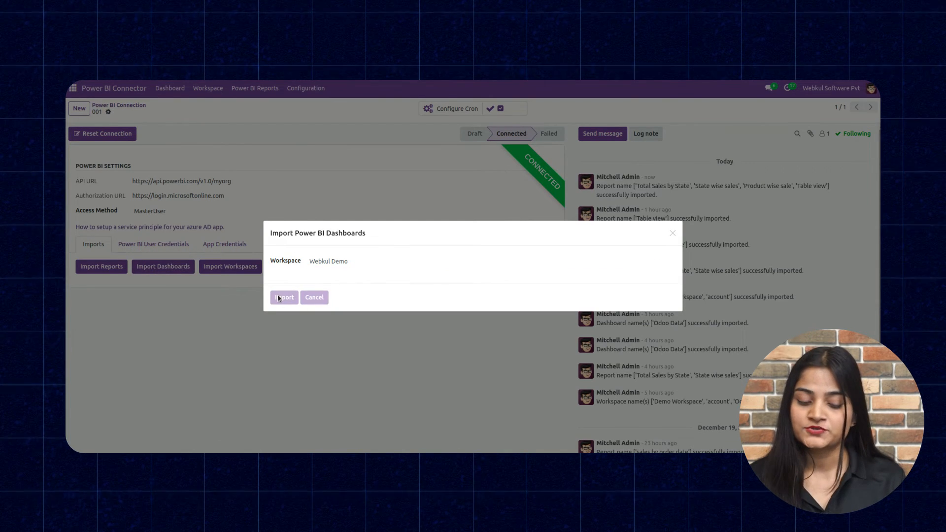
left_click(284, 296)
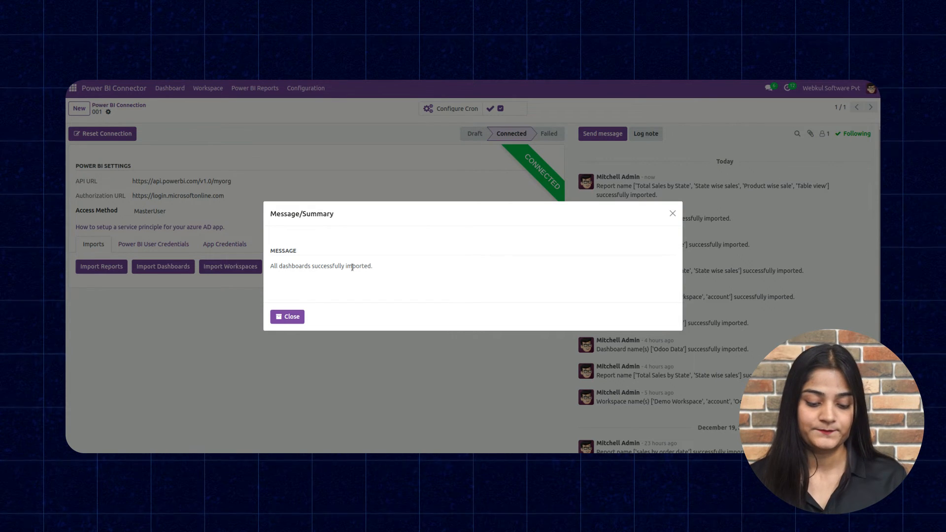
left_click(286, 316)
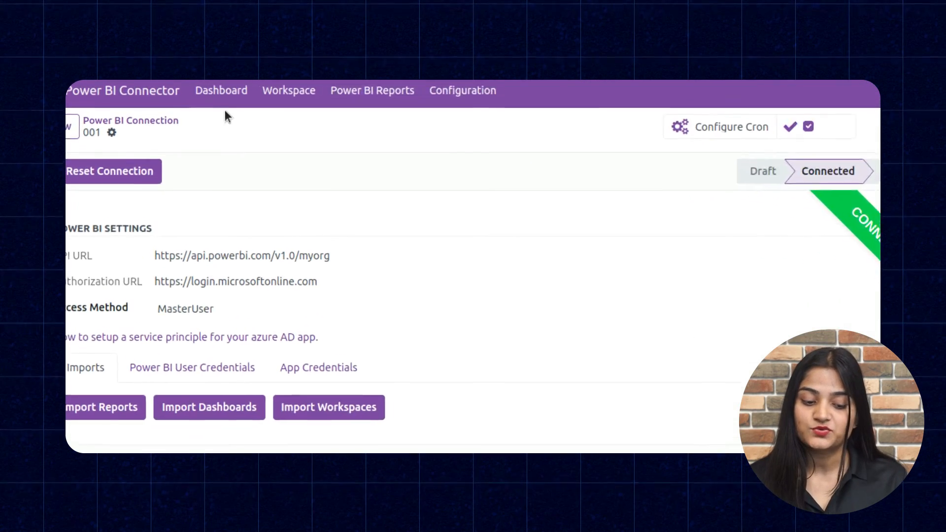
- From the connector Dashboard, list the four Power BI reports via the 4 TOTAL card
left_click(221, 91)
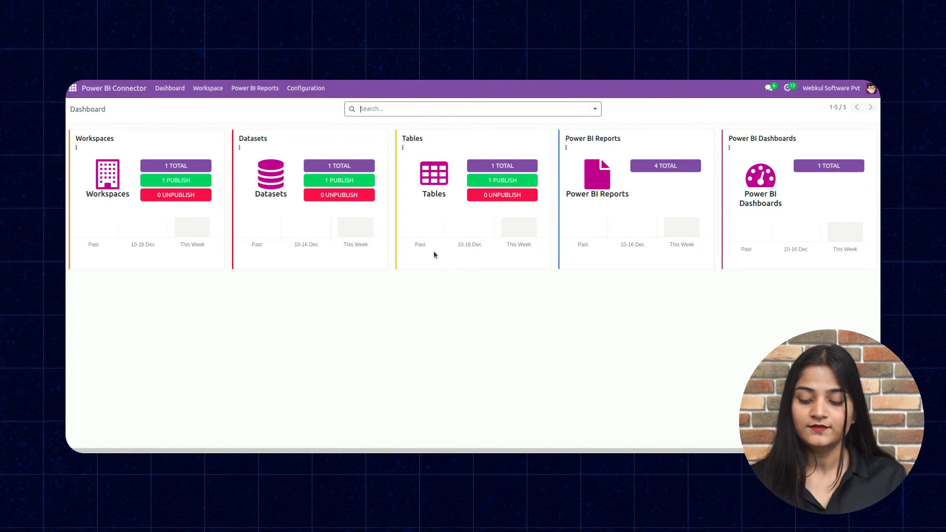
mouse_move(648, 147)
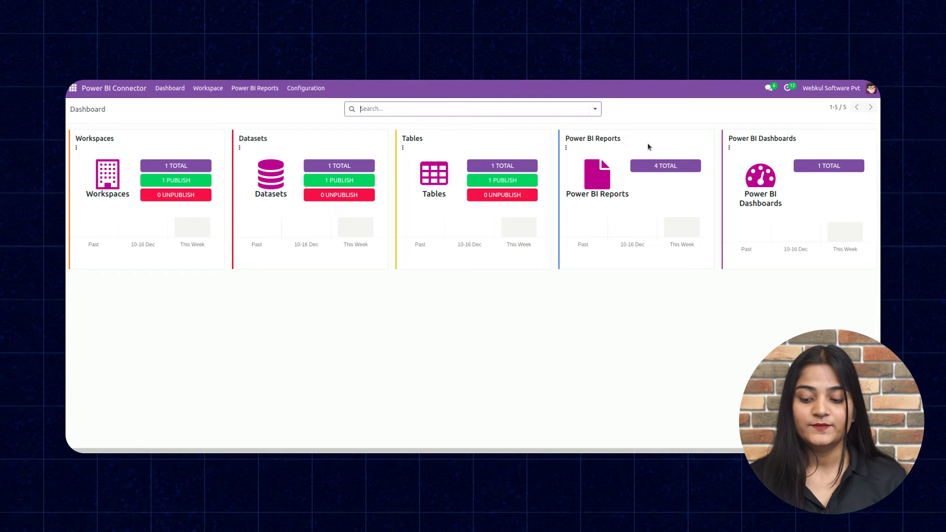
mouse_move(642, 164)
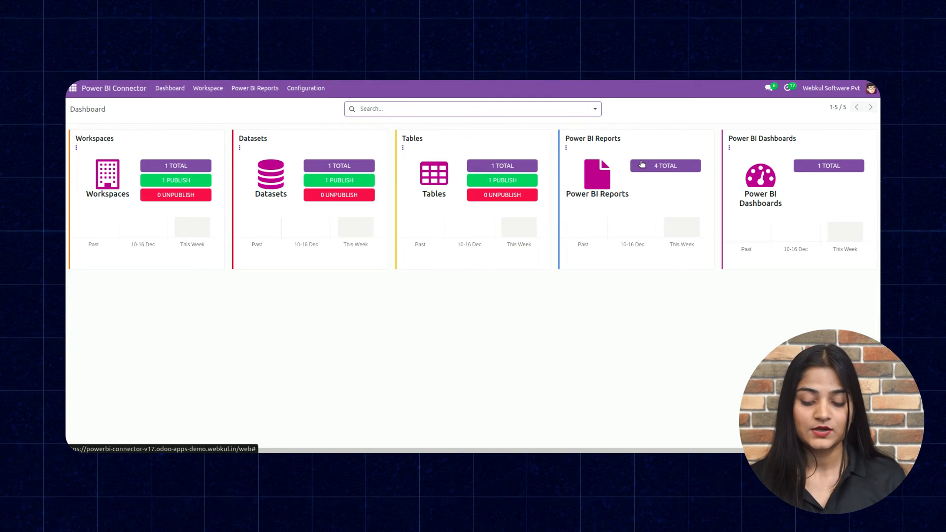
left_click(664, 166)
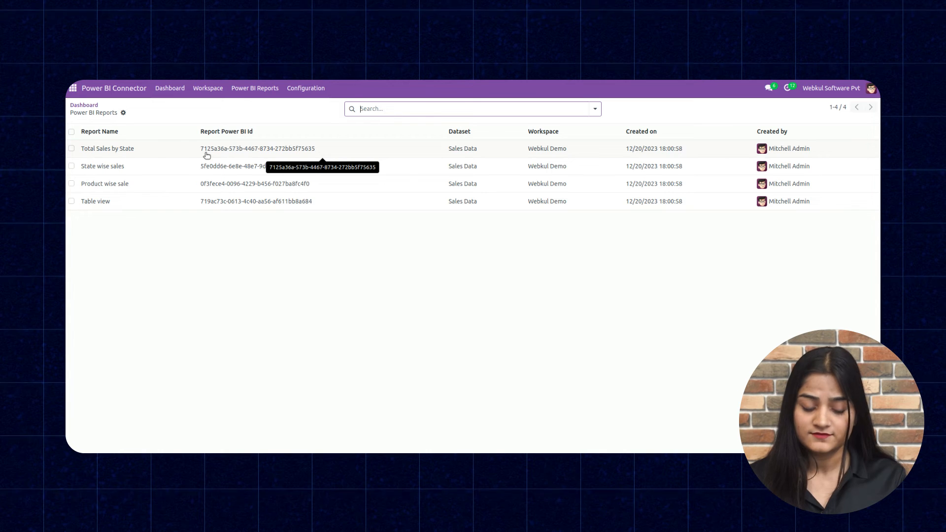
- View the Total Sales by State report, then list the single imported dashboard, Odoo Dashboard
left_click(108, 149)
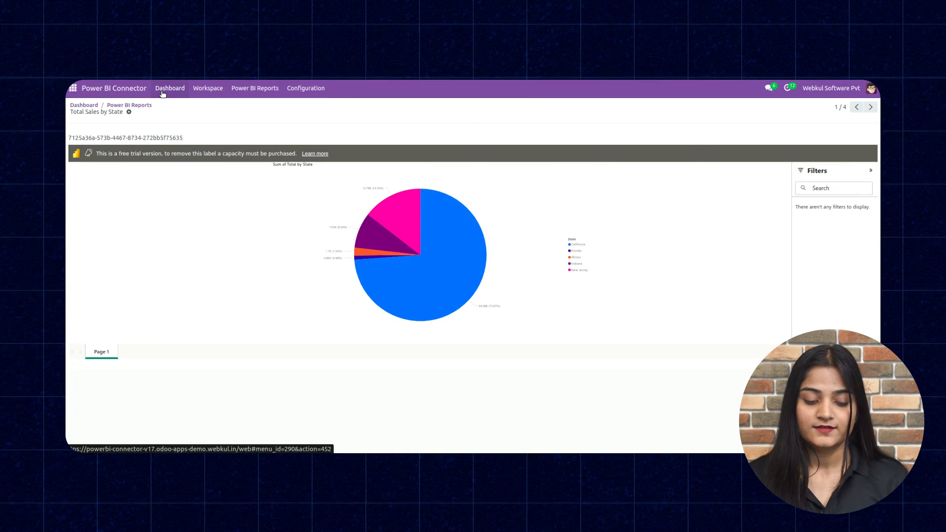
left_click(169, 87)
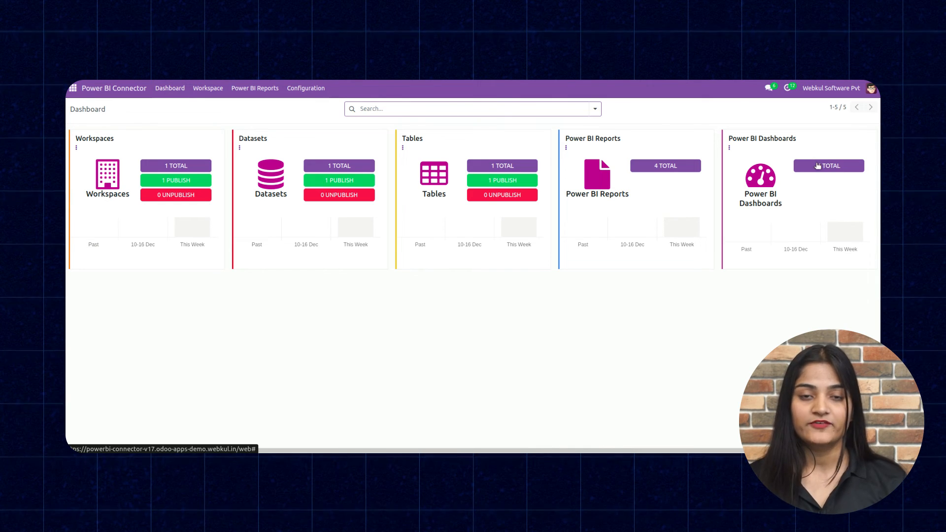
left_click(828, 166)
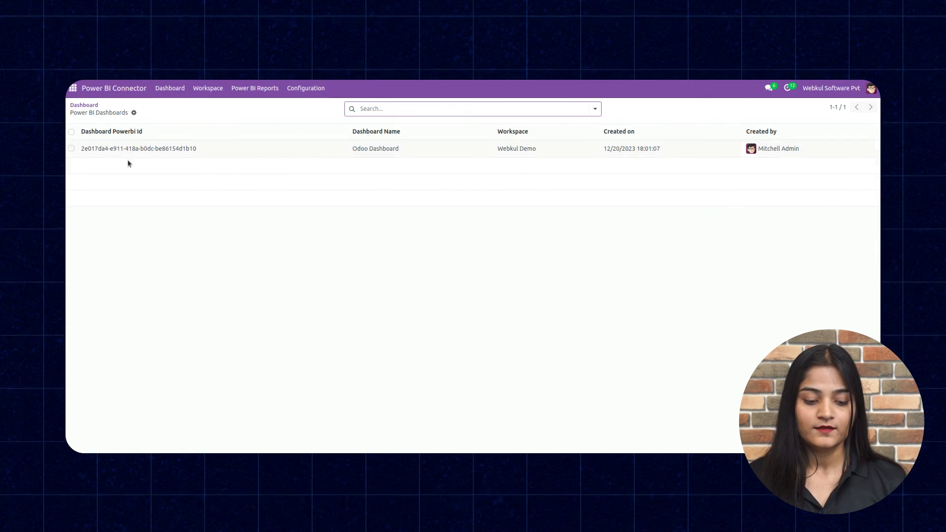